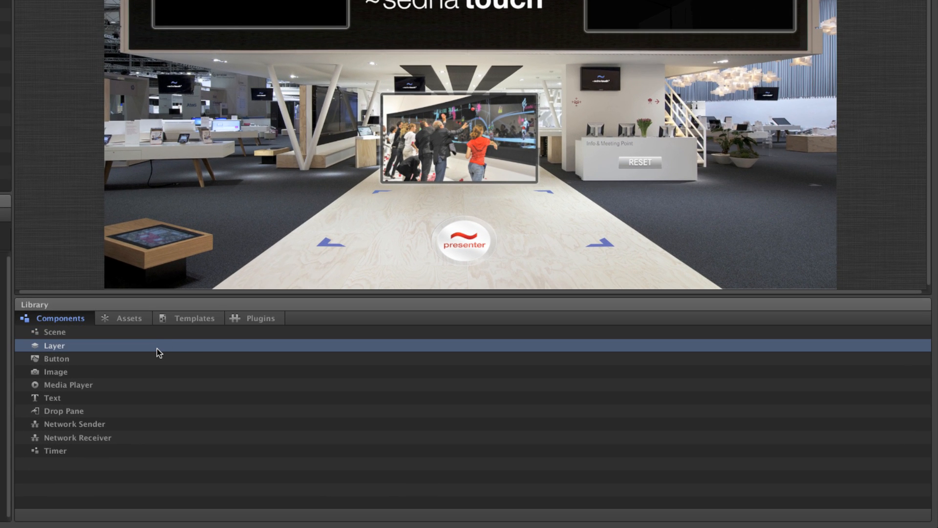
Browse the library's imported assets and the Media Player component.
left_click(127, 318)
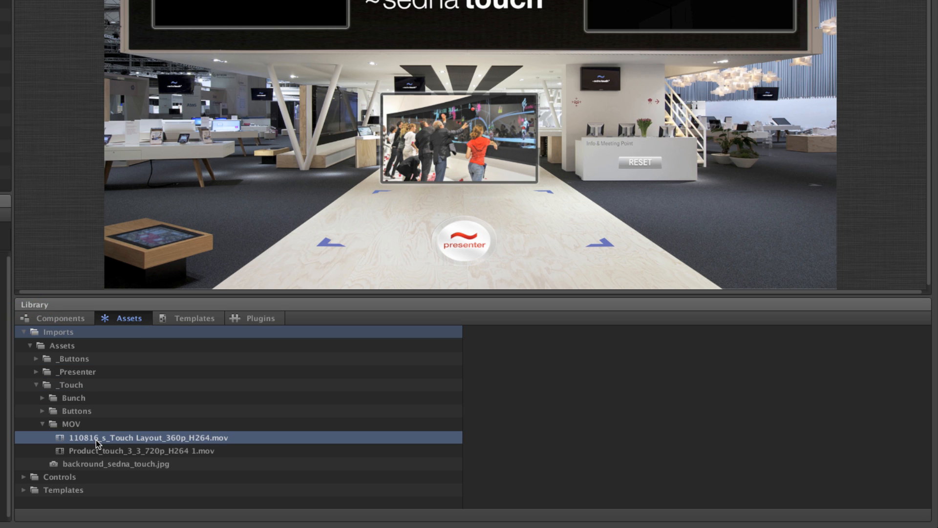
left_click(137, 437)
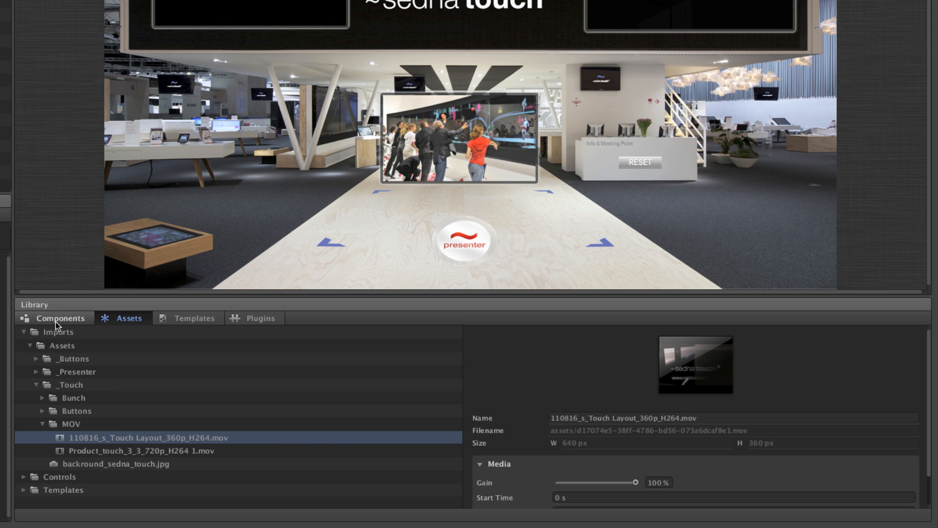
left_click(59, 318)
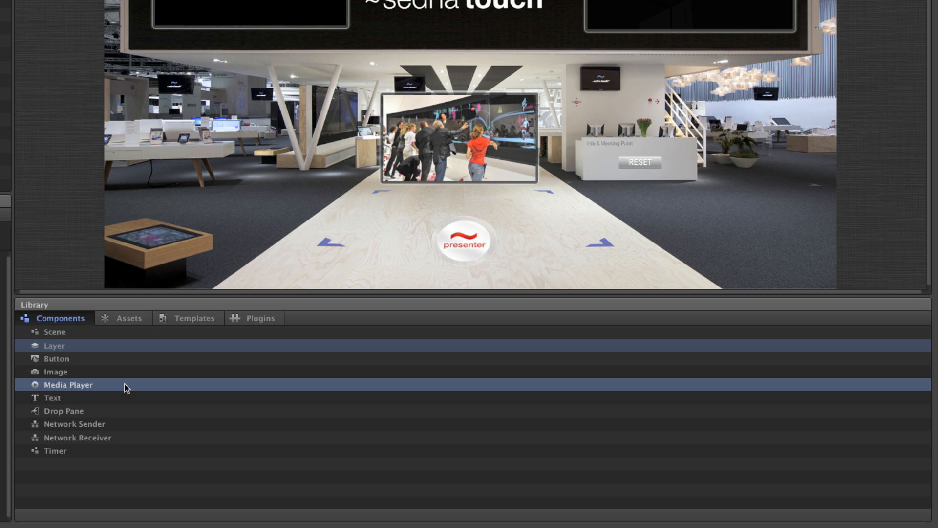
left_click(78, 438)
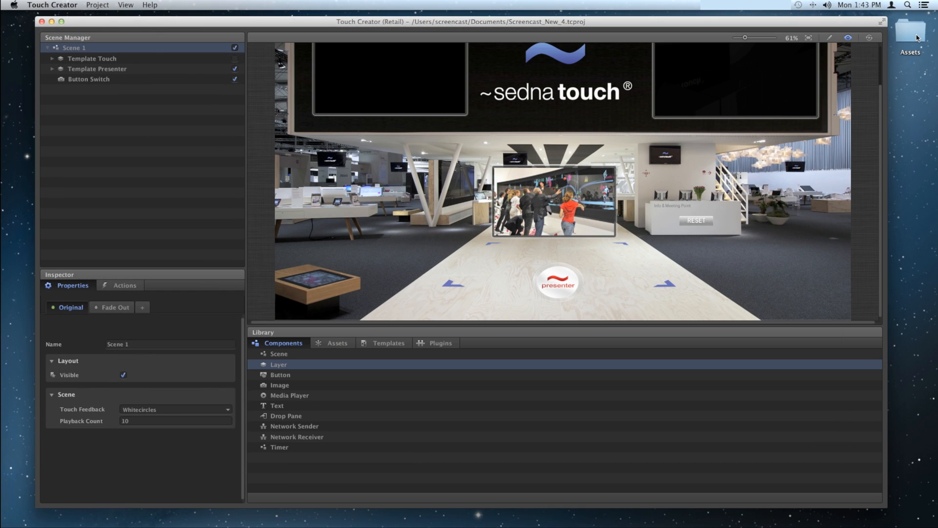
Locate both .mov clips in Assets > _Touch > MOV and drag them into the library.
left_click(910, 31)
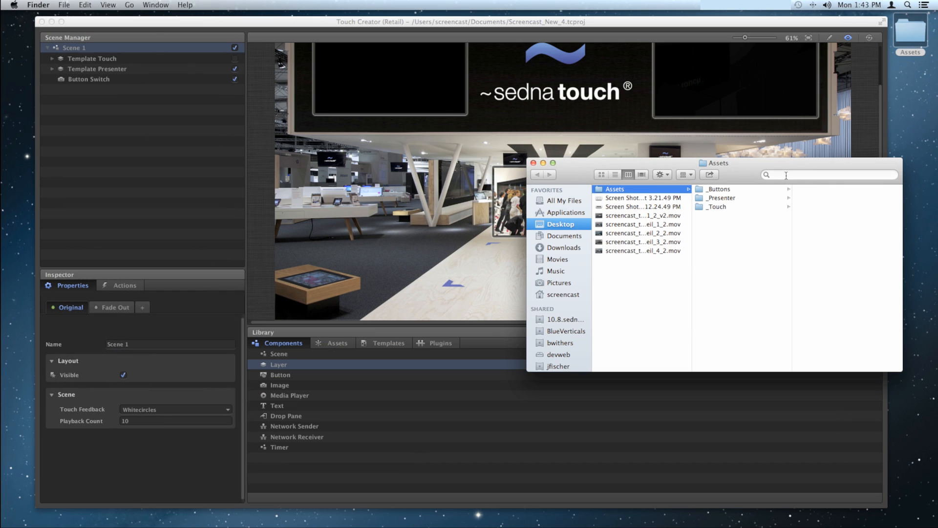
left_click(716, 206)
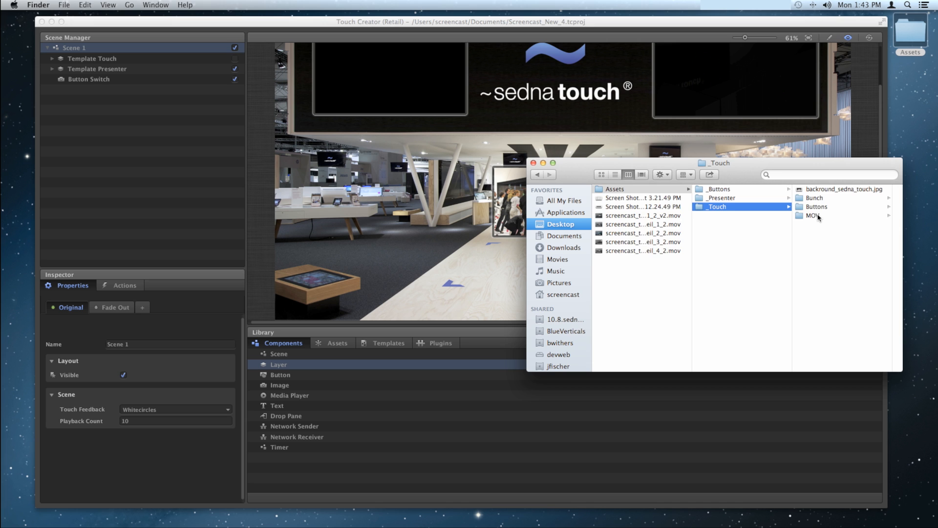
left_click(814, 215)
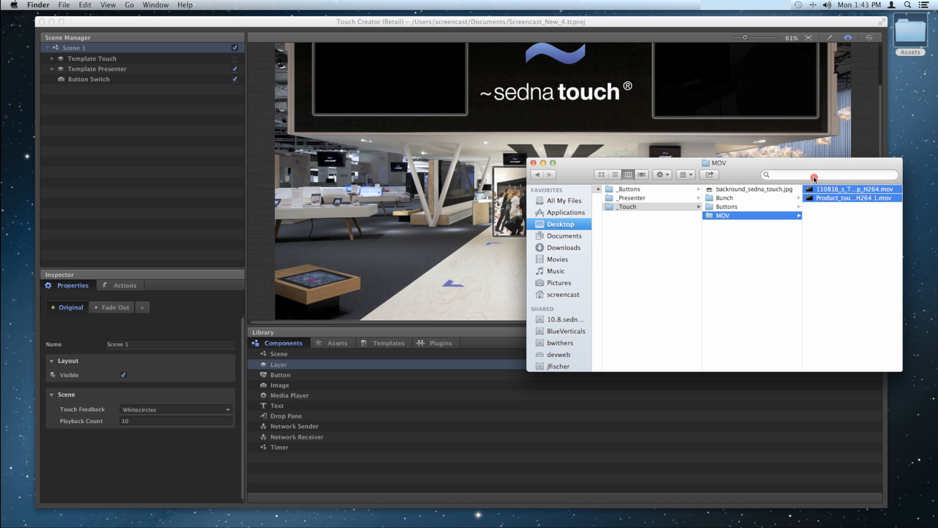
left_click(726, 207)
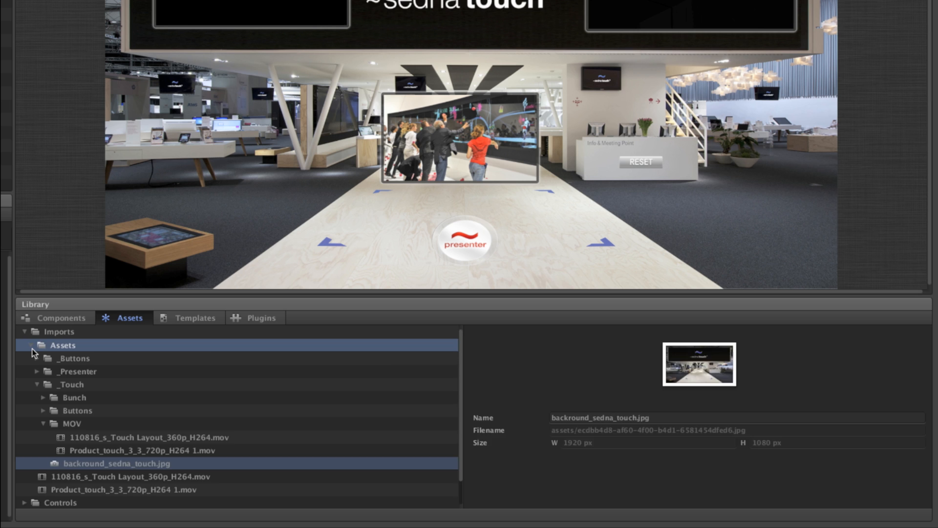
Collapse the Assets folder and review gain, start/stop time and duration of both imported clips.
left_click(38, 345)
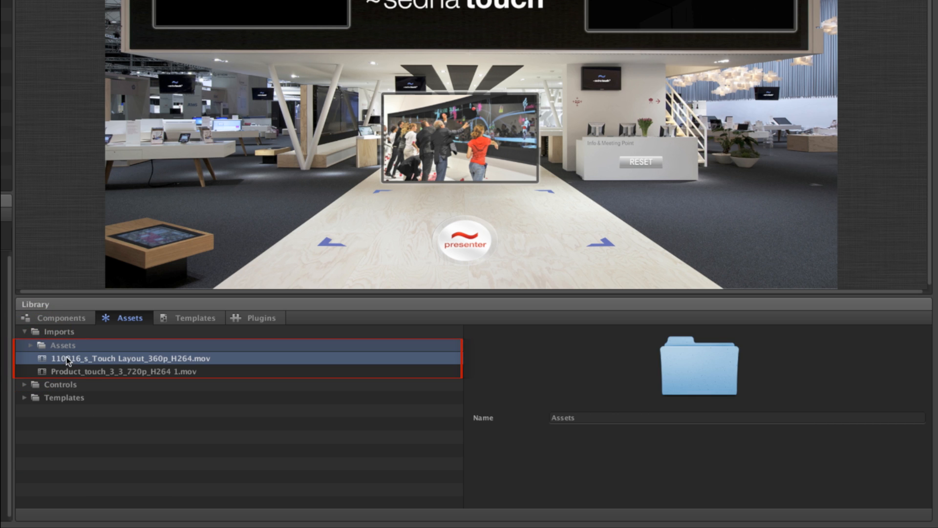
left_click(130, 358)
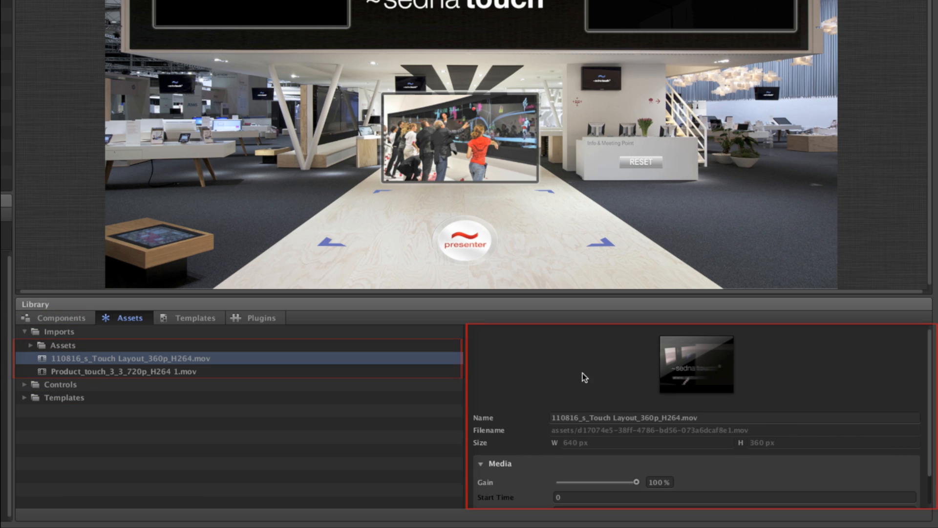
scroll("down", 3)
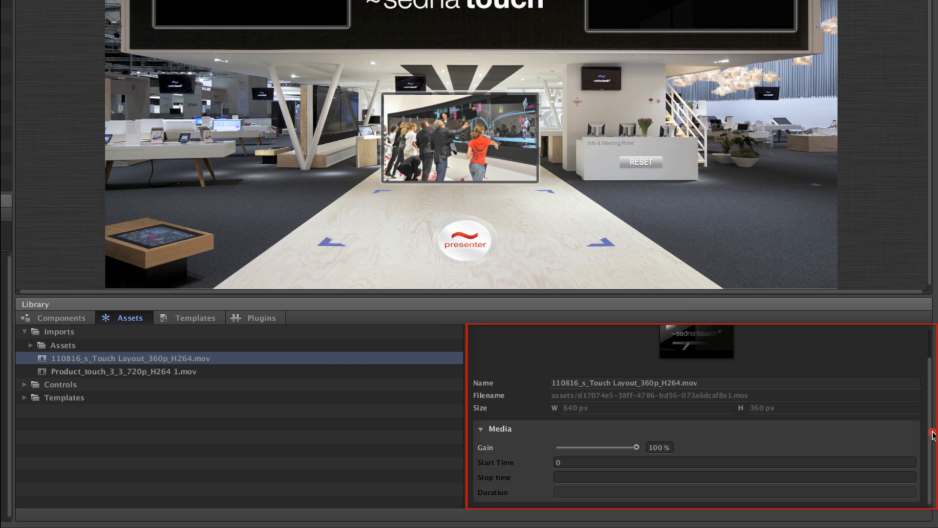
left_click(120, 371)
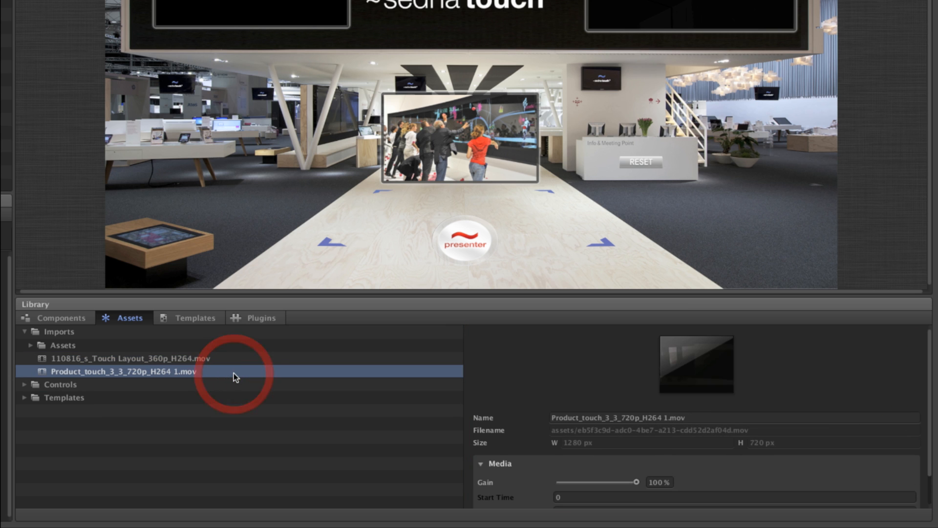
left_click(119, 358)
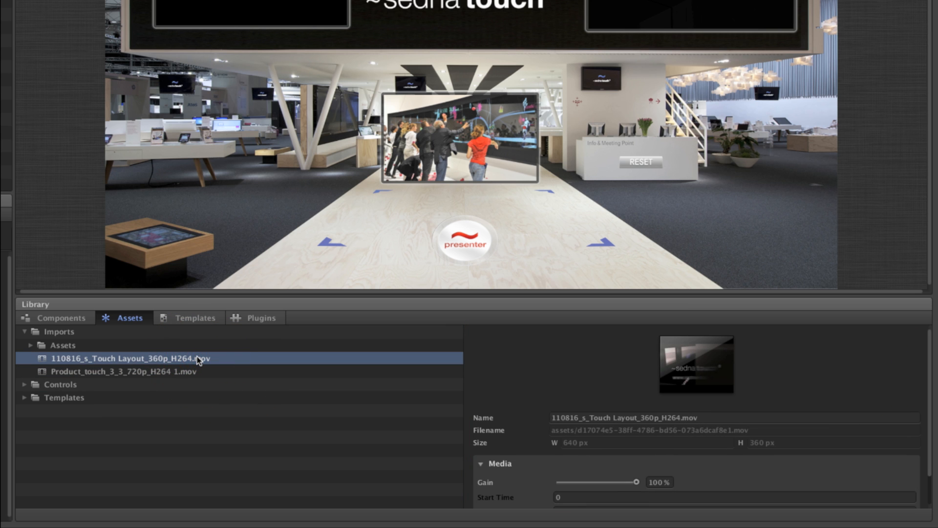
left_click(61, 317)
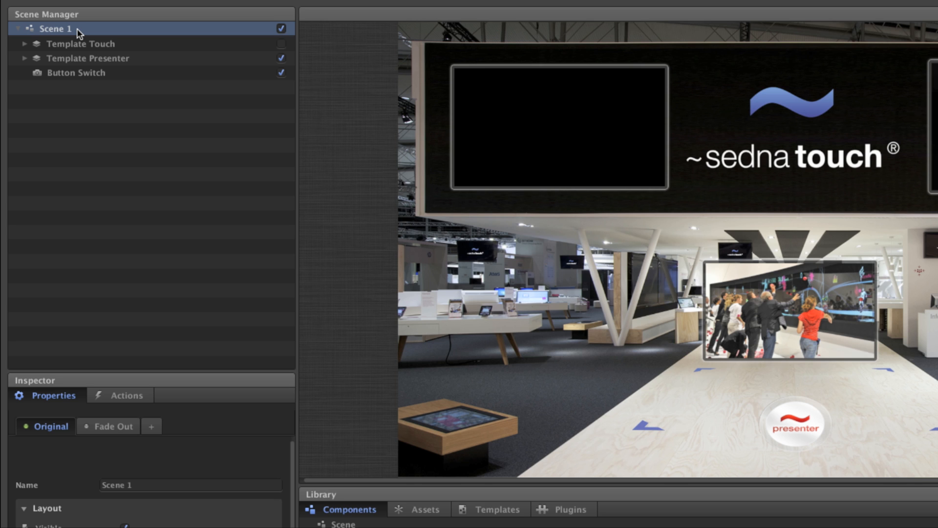
Expand Template Touch to reveal Layer Touch's media players and show Scene 1's settings.
left_click(81, 44)
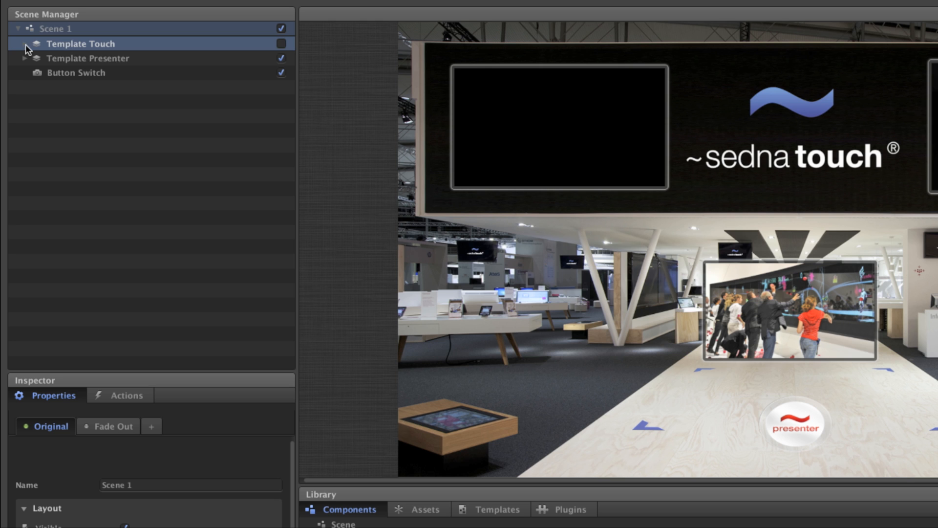
left_click(24, 44)
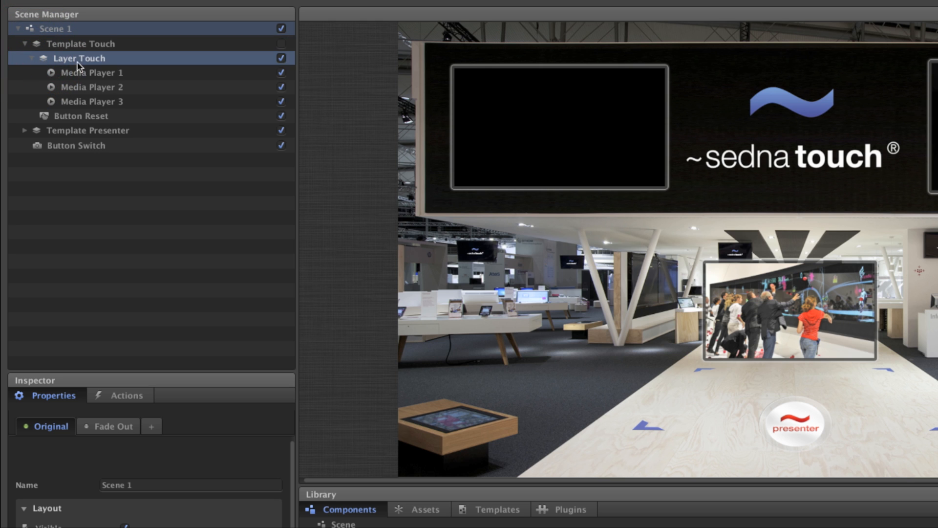
left_click(93, 100)
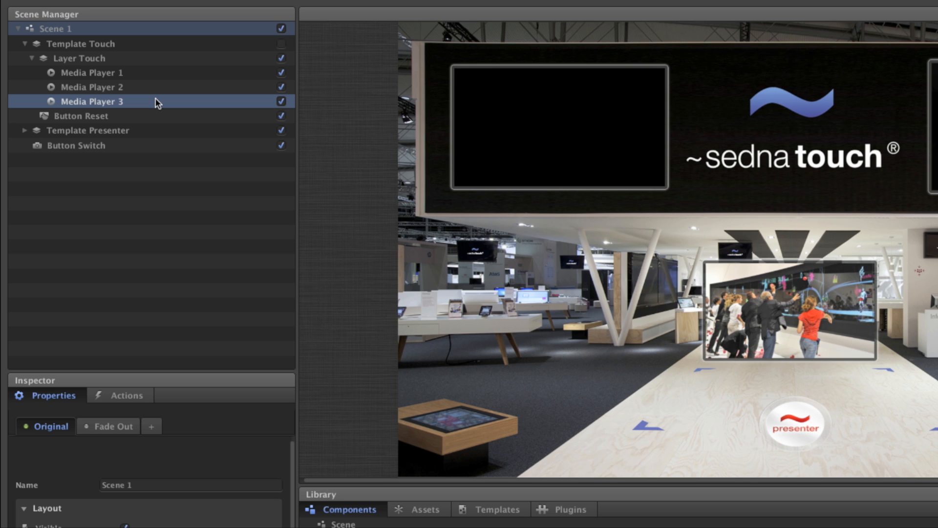
left_click(88, 130)
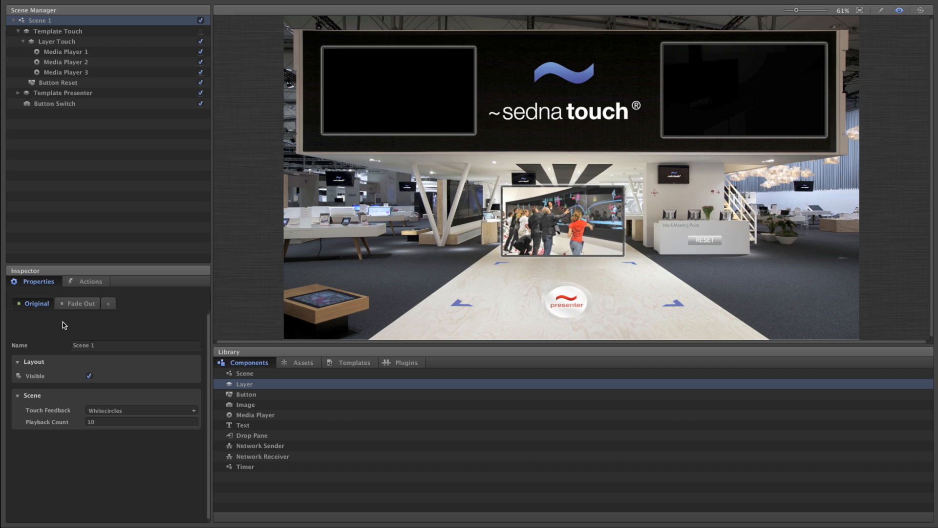
Show Layer Touch, then Media Player 1's size, position, playlist and Original/Fade Out/Pressed/Scale styles.
left_click(54, 103)
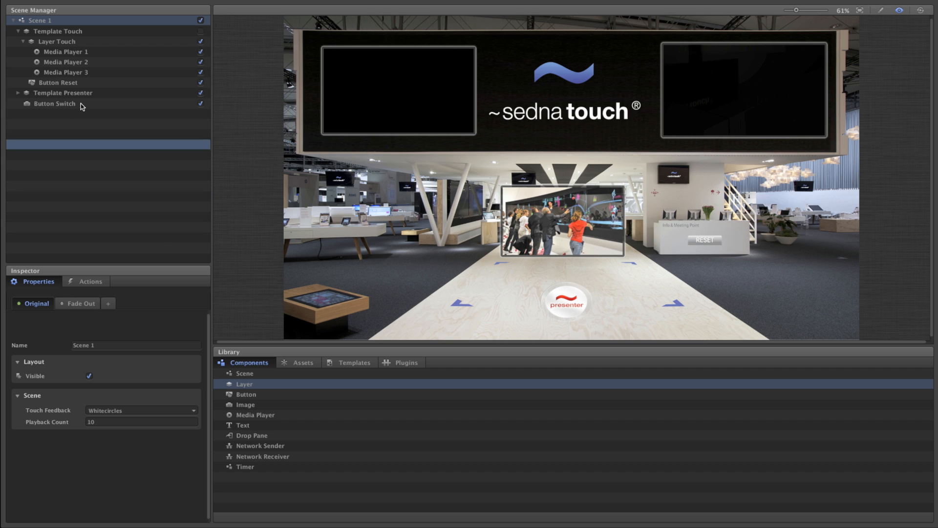
left_click(56, 41)
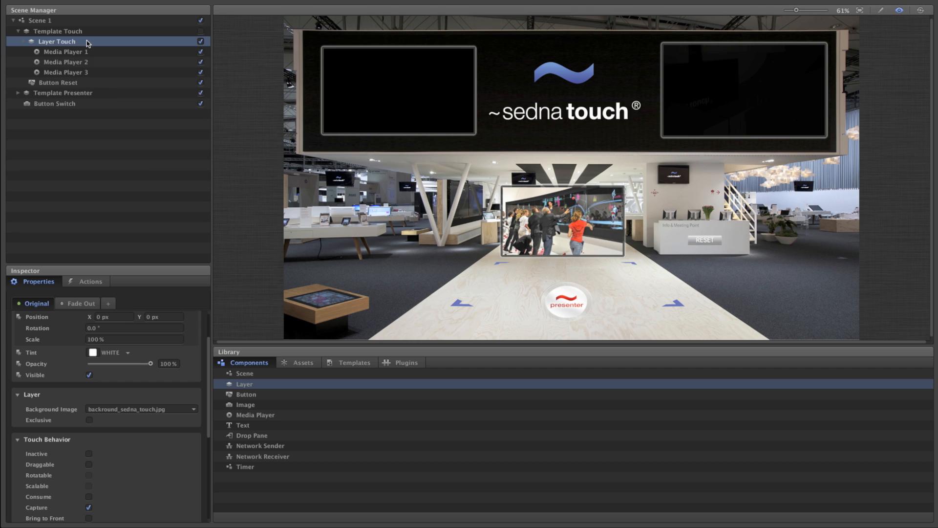
left_click(58, 41)
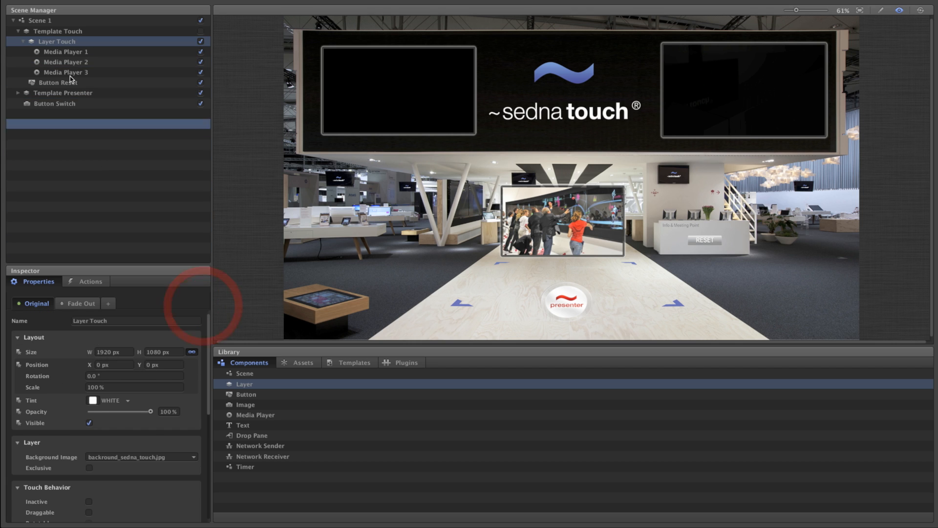
left_click(65, 52)
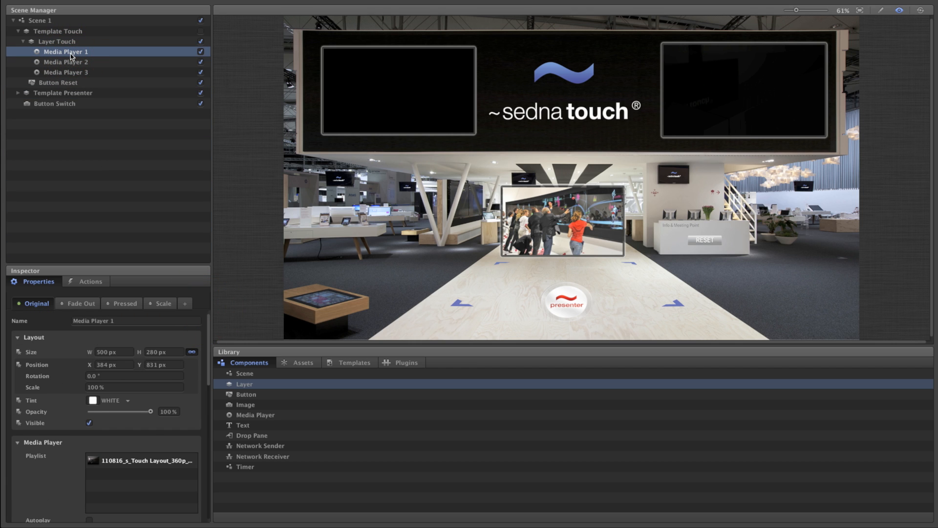
left_click(59, 82)
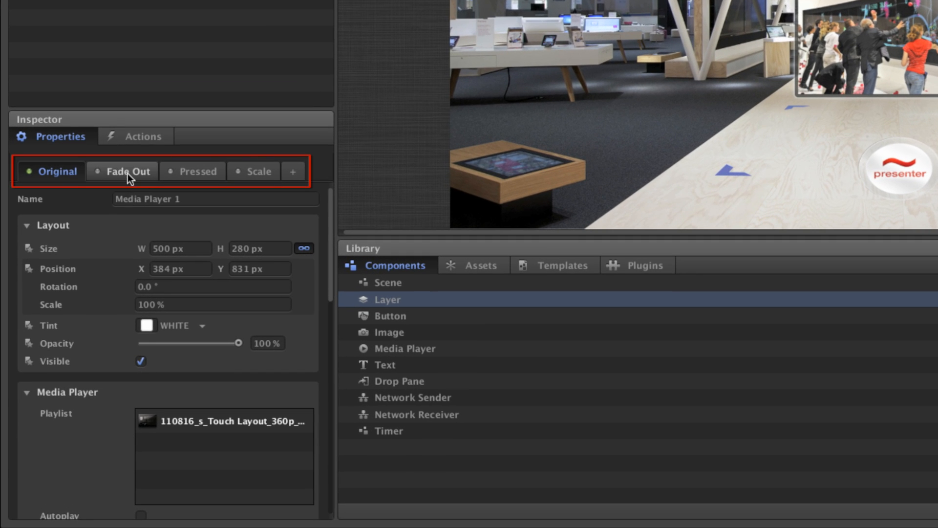
Preview the Fade Out style against Original, then list Media Player 1's click actions.
left_click(128, 171)
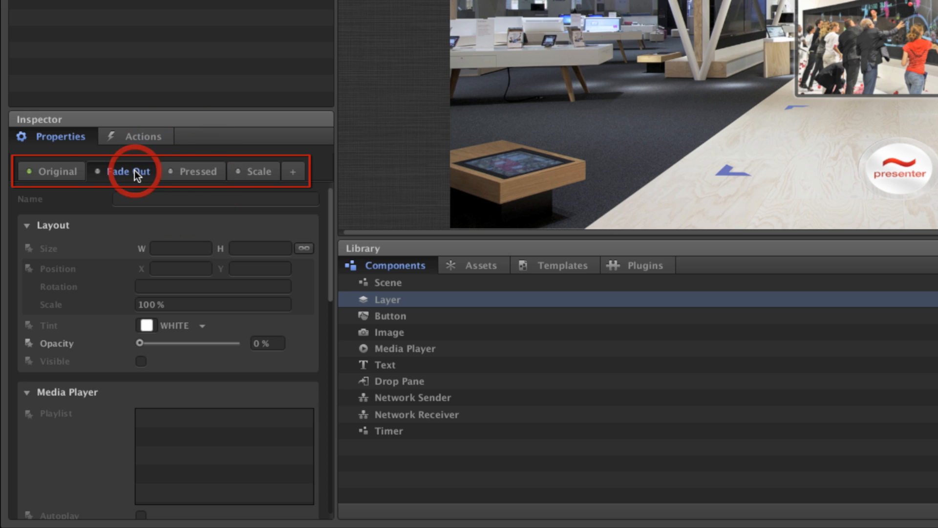
left_click(50, 171)
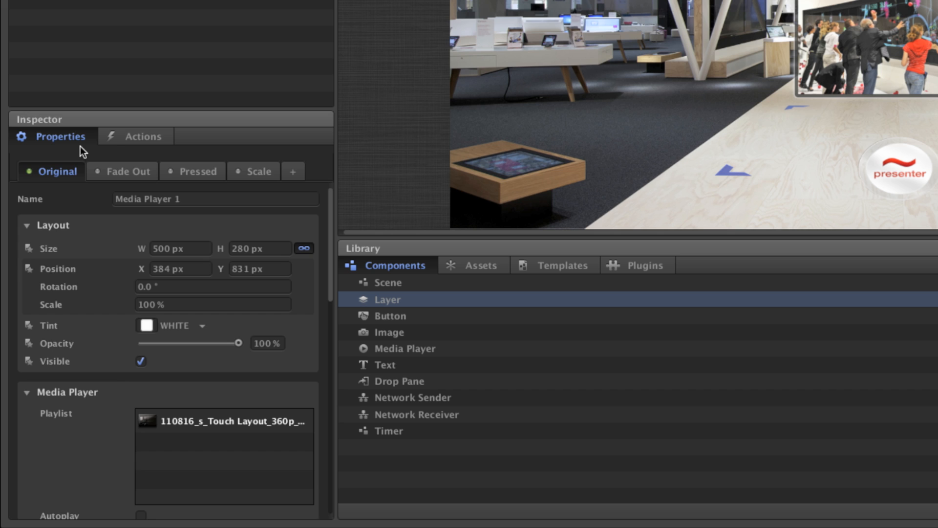
left_click(143, 137)
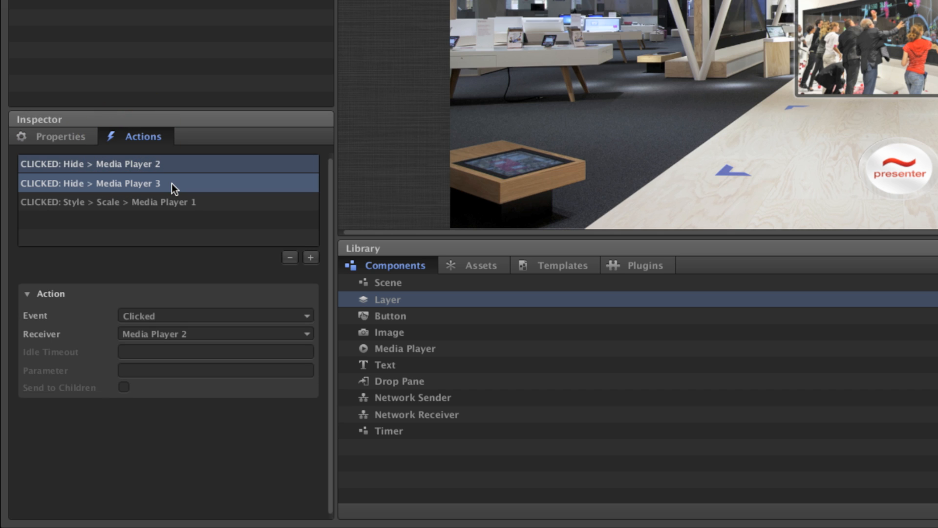
Inspect the hide-Media-Player-3 action, browse the available action types, and return to Properties.
left_click(111, 201)
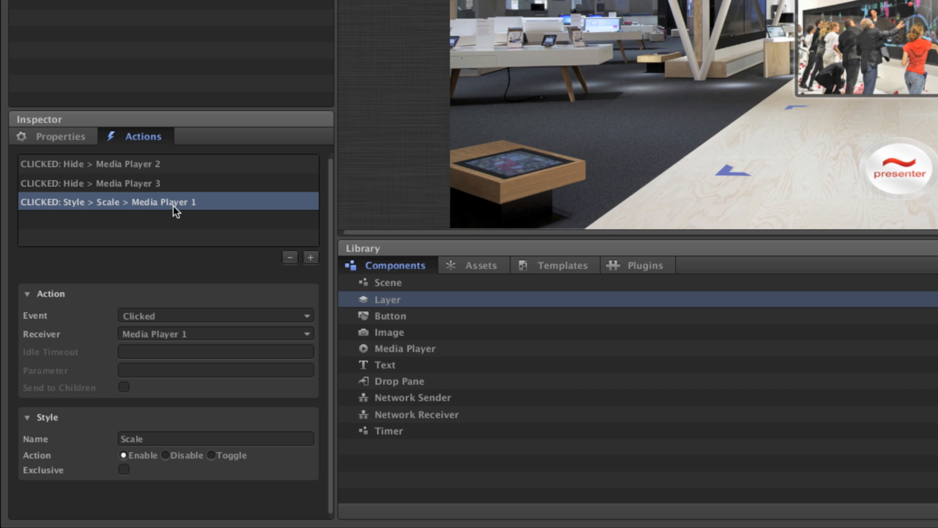
left_click(310, 257)
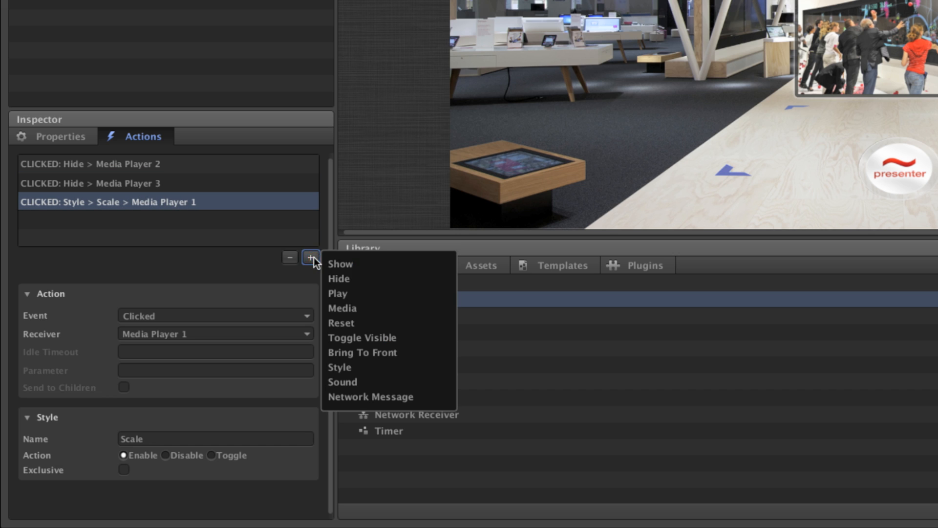
mouse_move(421, 293)
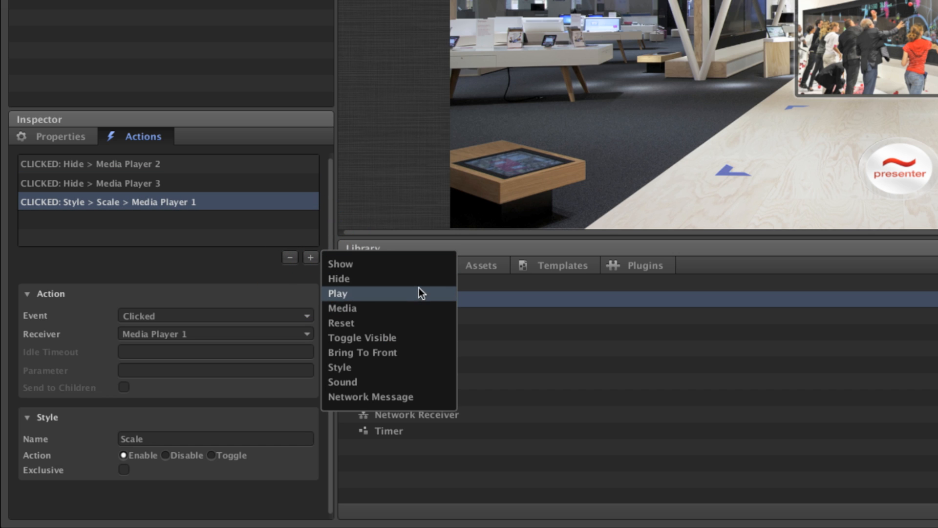
mouse_move(366, 298)
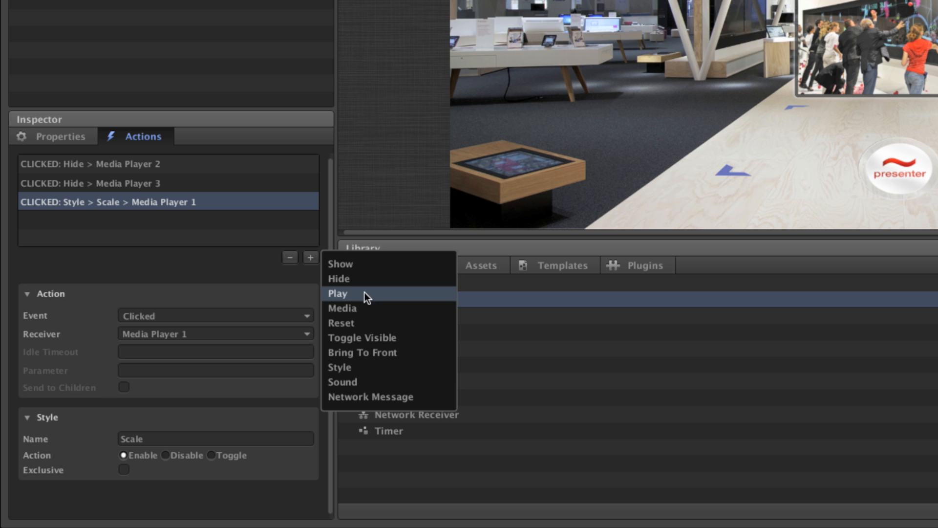
left_click(71, 136)
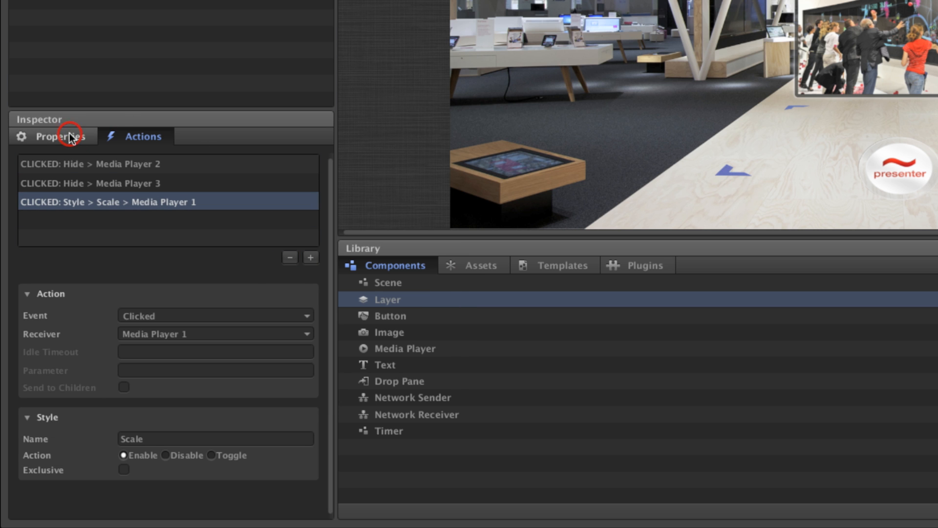
left_click(60, 137)
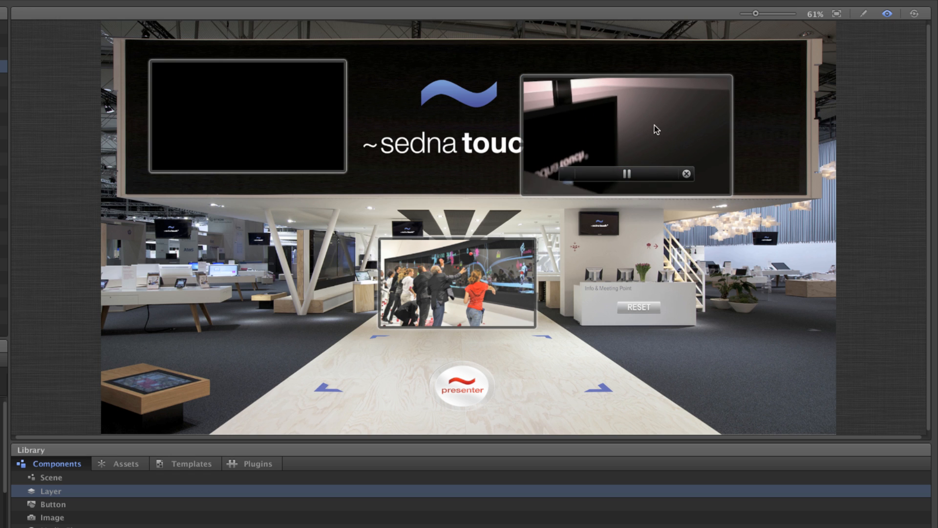
Play the Performance clip in the booth's upper-right media player on the live stage.
right_click(638, 134)
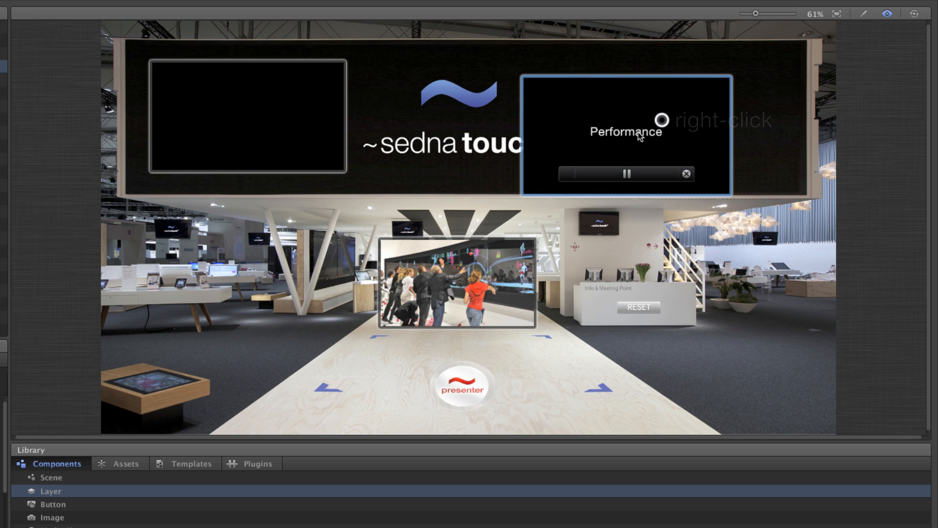